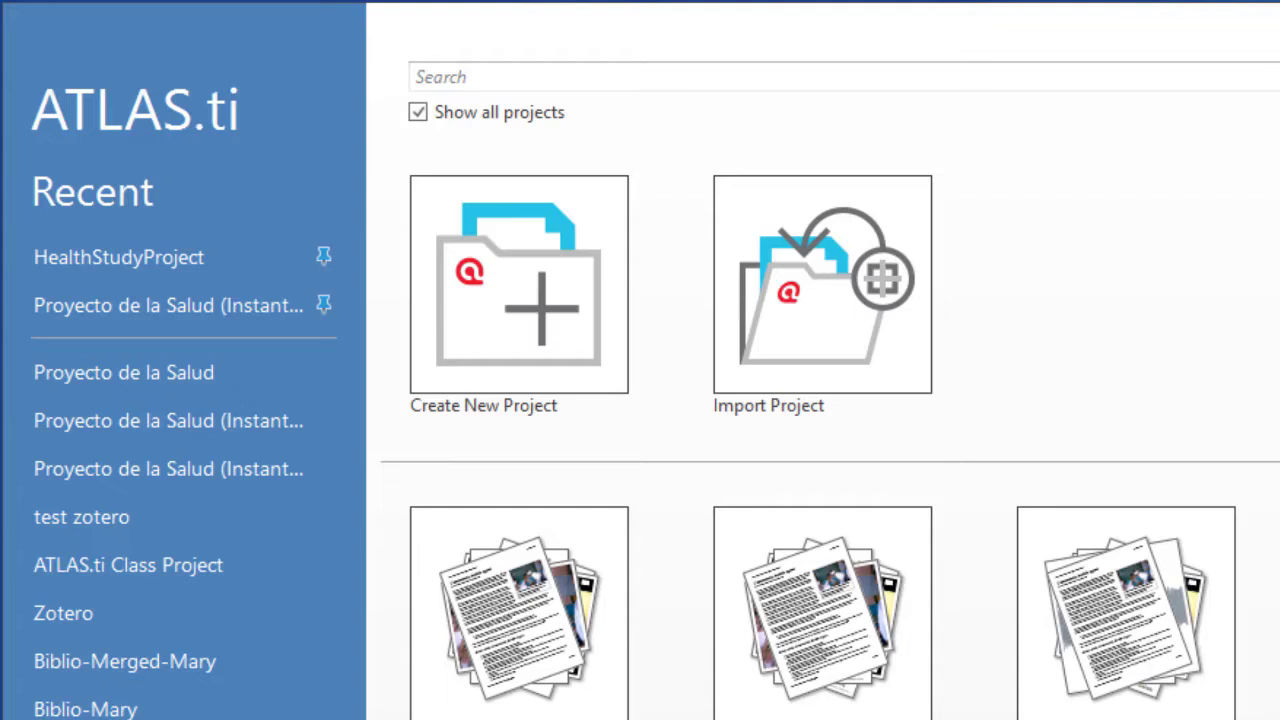
{"action": "mouse_move", "coordinate": [84, 320]}
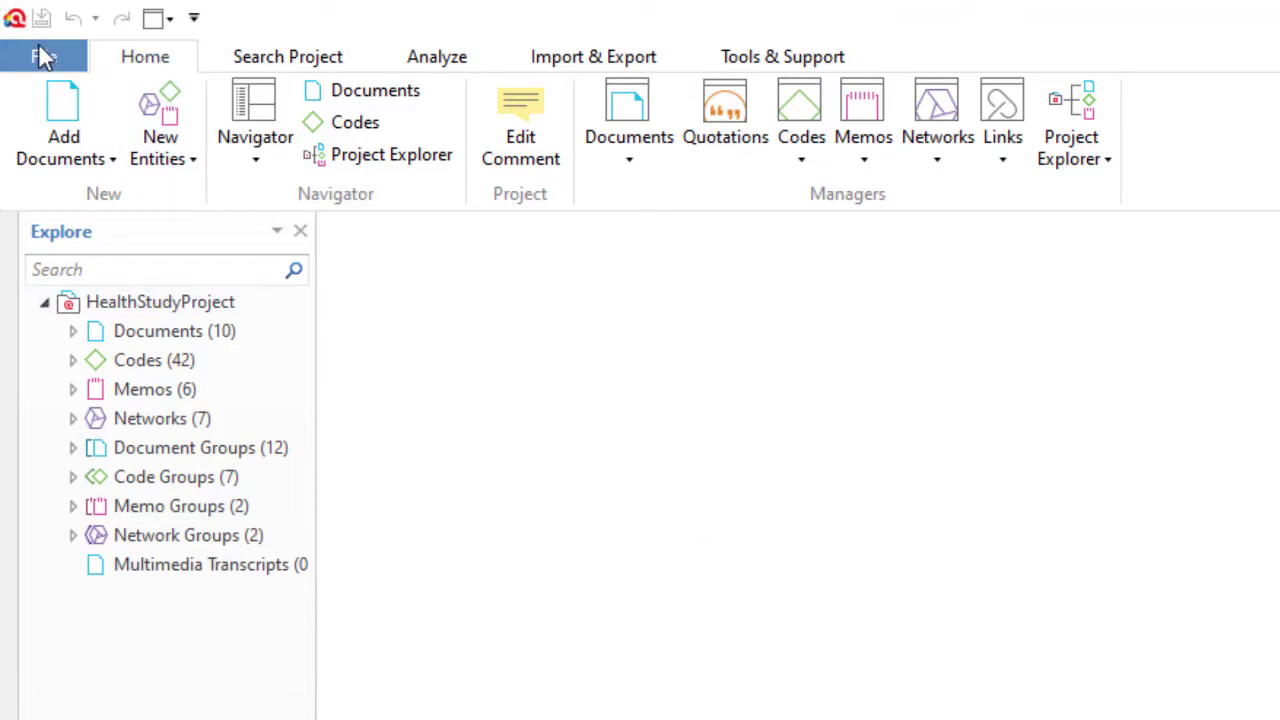
- Show the File > Export choices for HealthStudyProject (Project Bundle, QDPX)
{"action": "left_click", "coordinate": [40, 56]}
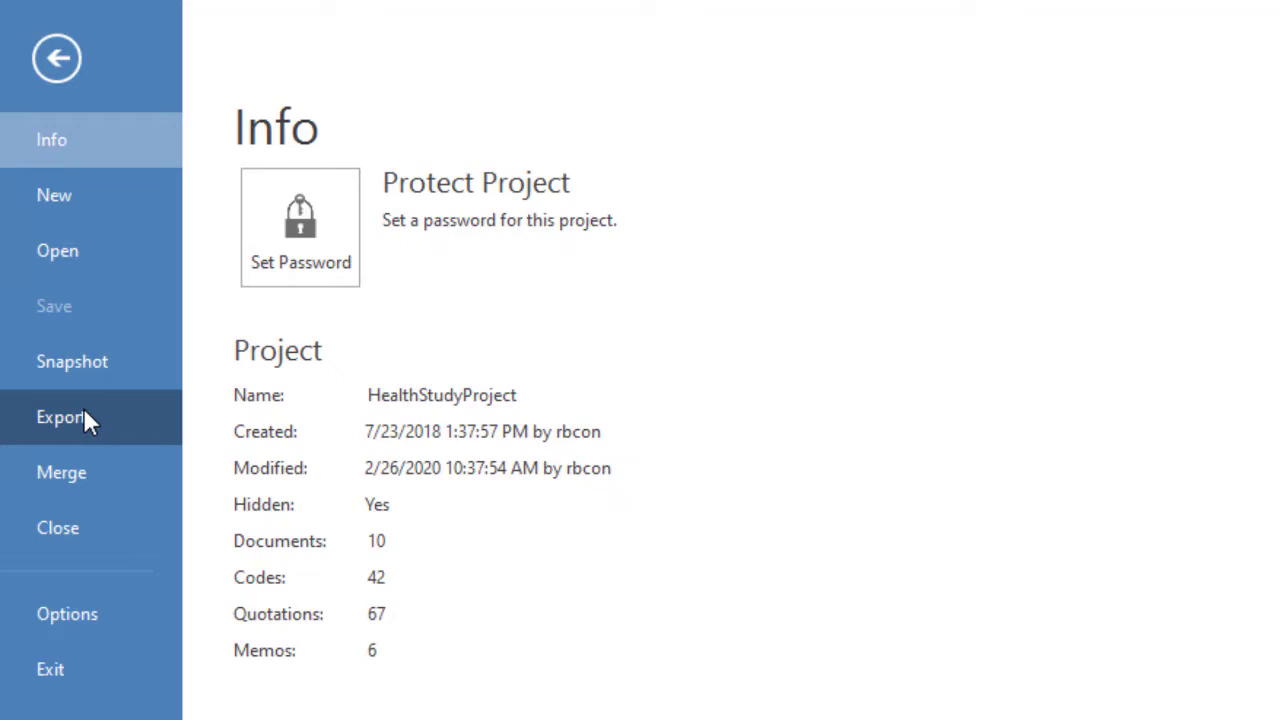
{"action": "left_click", "coordinate": [60, 418]}
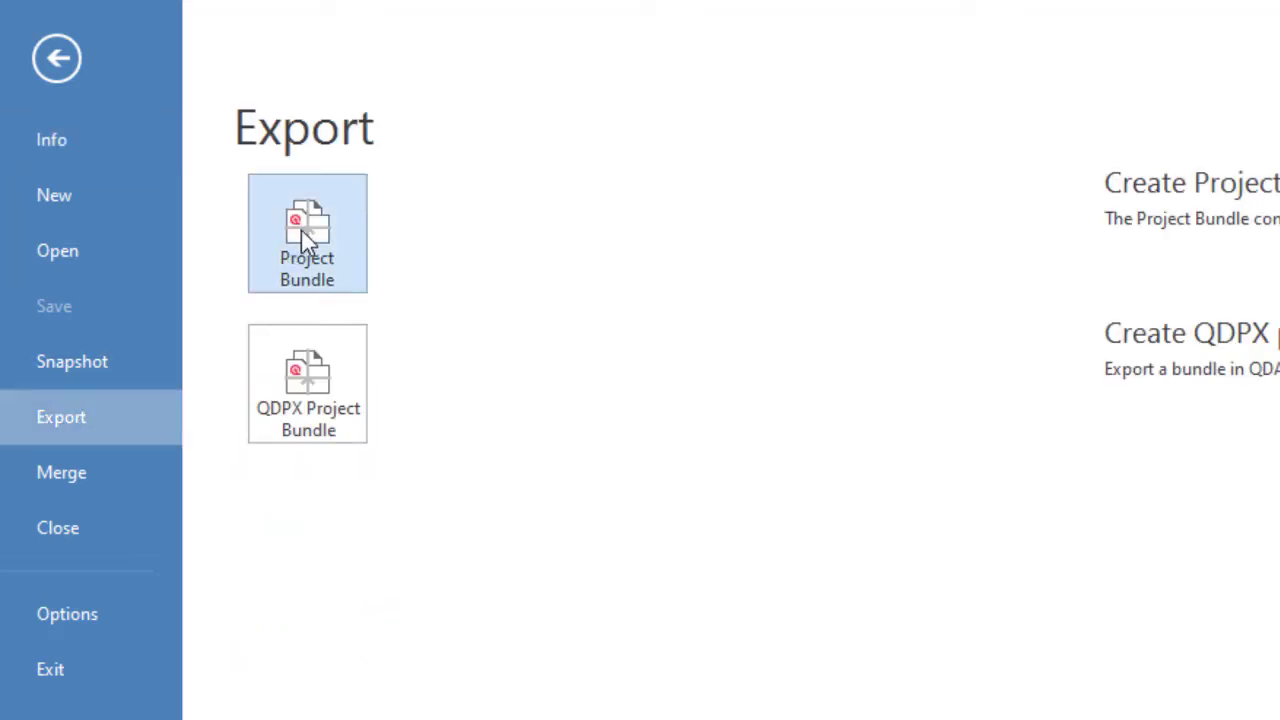
- Export a Project Bundle to Dropbox folder 'Transfer projects to home computer' and return to the workspace
{"action": "left_click", "coordinate": [308, 232]}
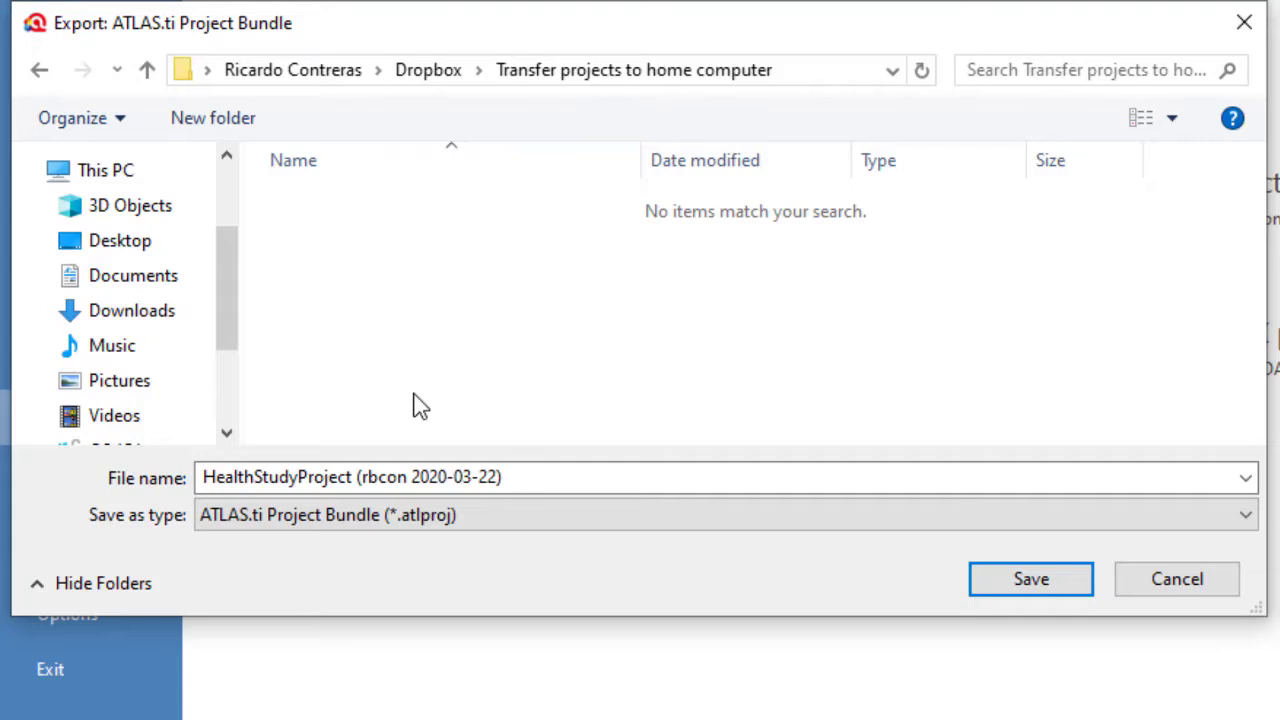
{"action": "mouse_move", "coordinate": [944, 450]}
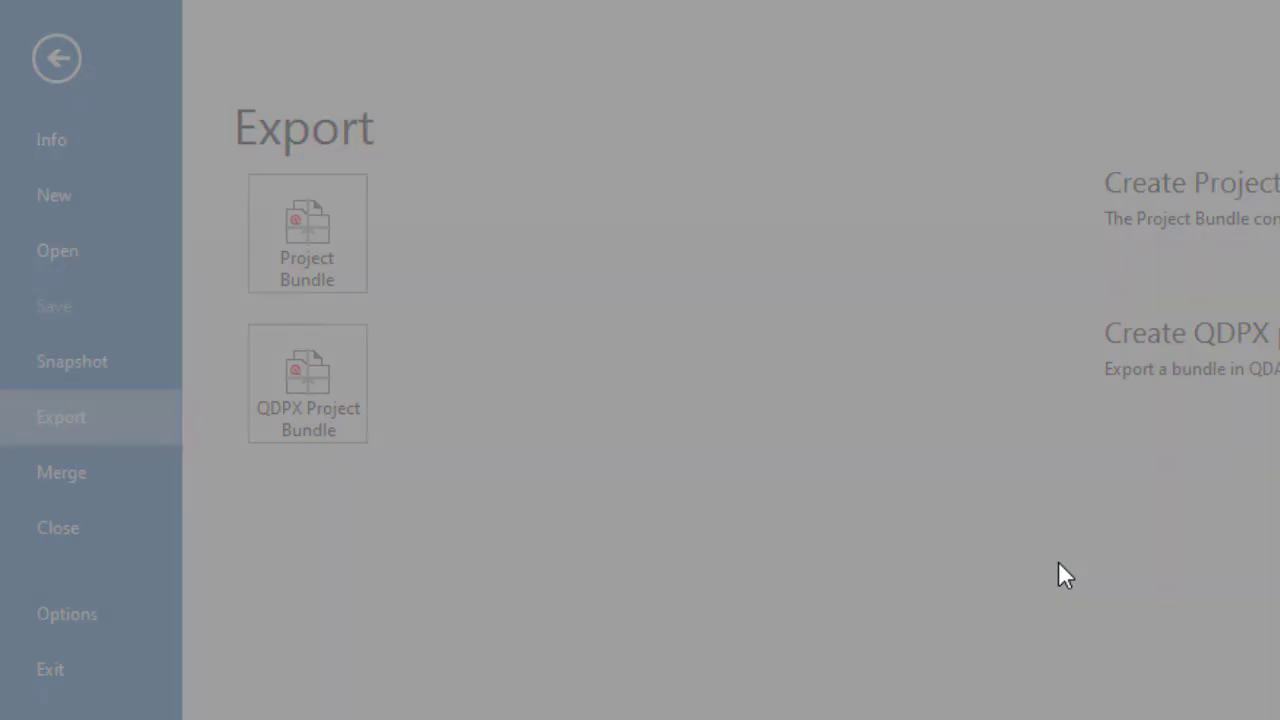
{"action": "left_click", "coordinate": [56, 56]}
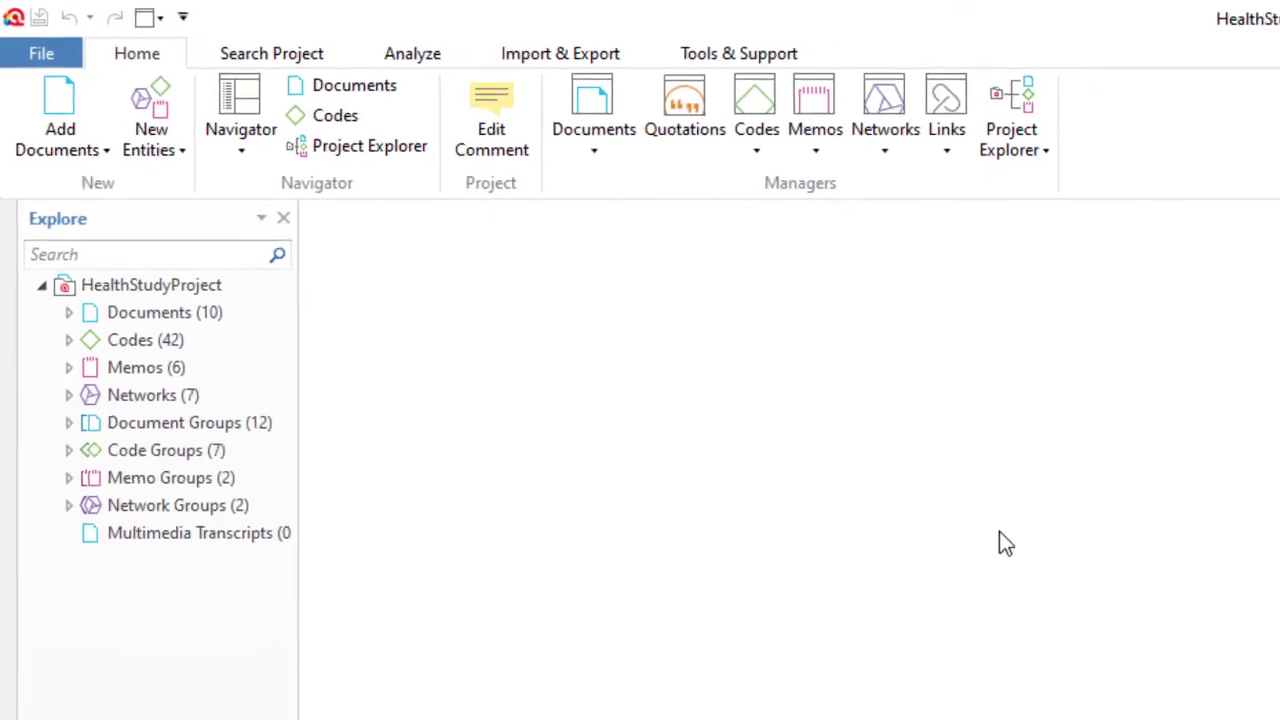
- Leave the project for the start screen and begin Import Project, browsing the Dropbox transfer folder
{"action": "left_click", "coordinate": [40, 52]}
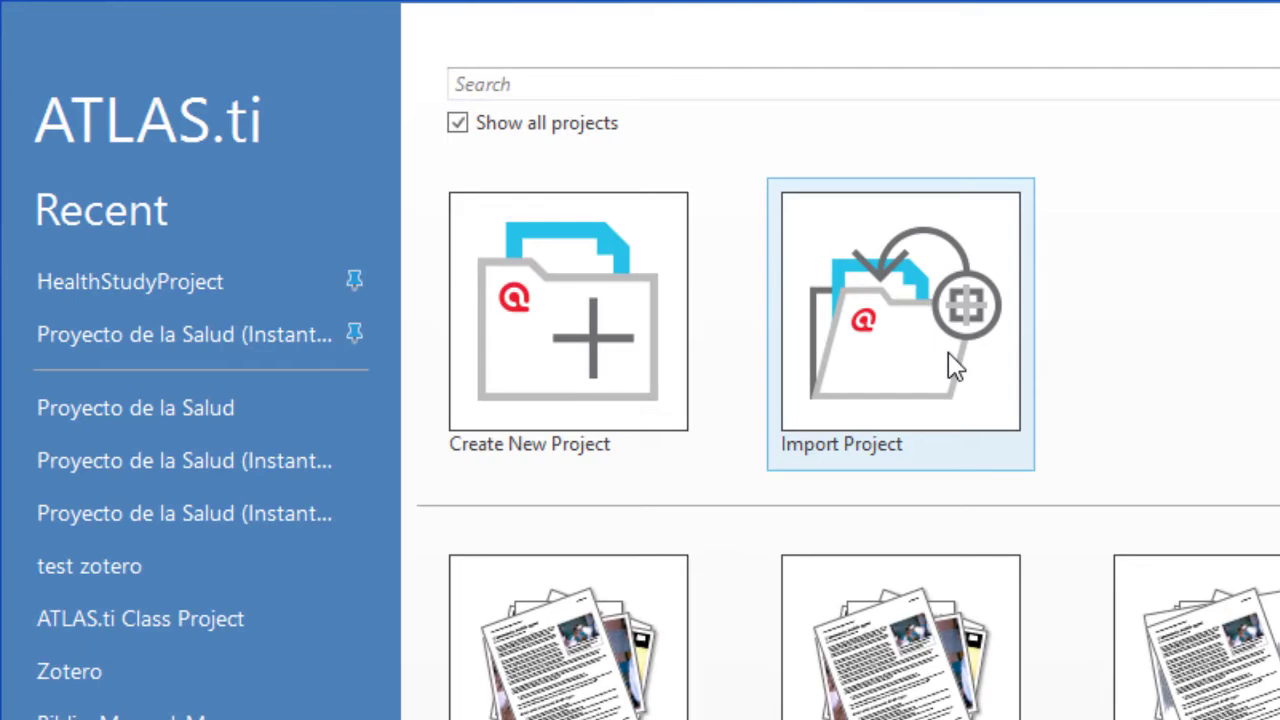
{"action": "left_click", "coordinate": [900, 312]}
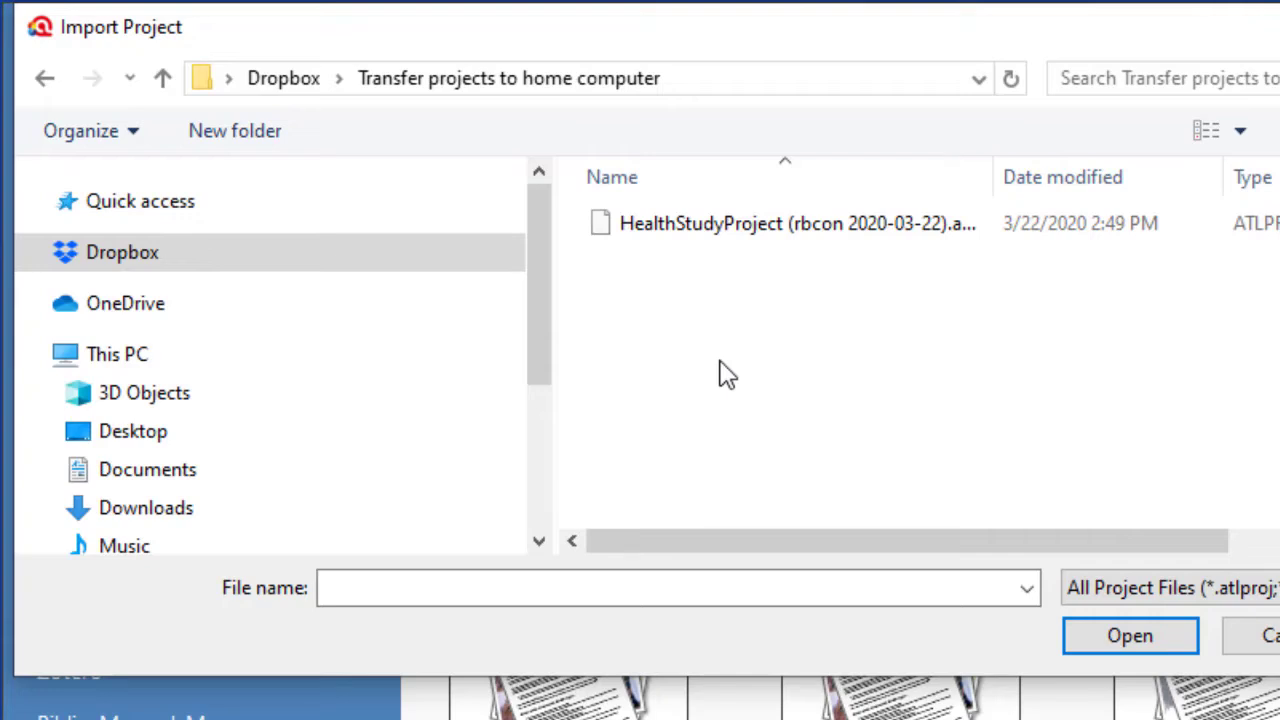
- Import the HealthStudyProject .atlproj bundle, keeping the name HealthStudyProject
{"action": "left_click", "coordinate": [790, 224]}
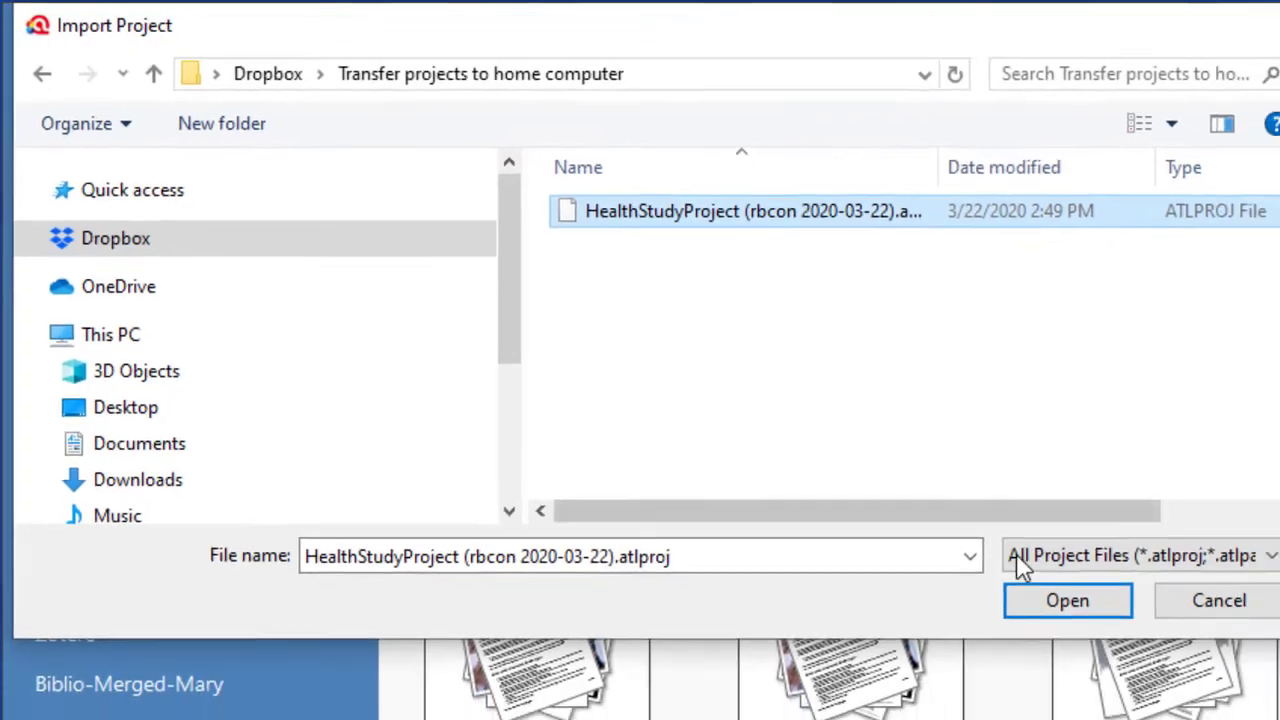
{"action": "left_click", "coordinate": [1068, 600]}
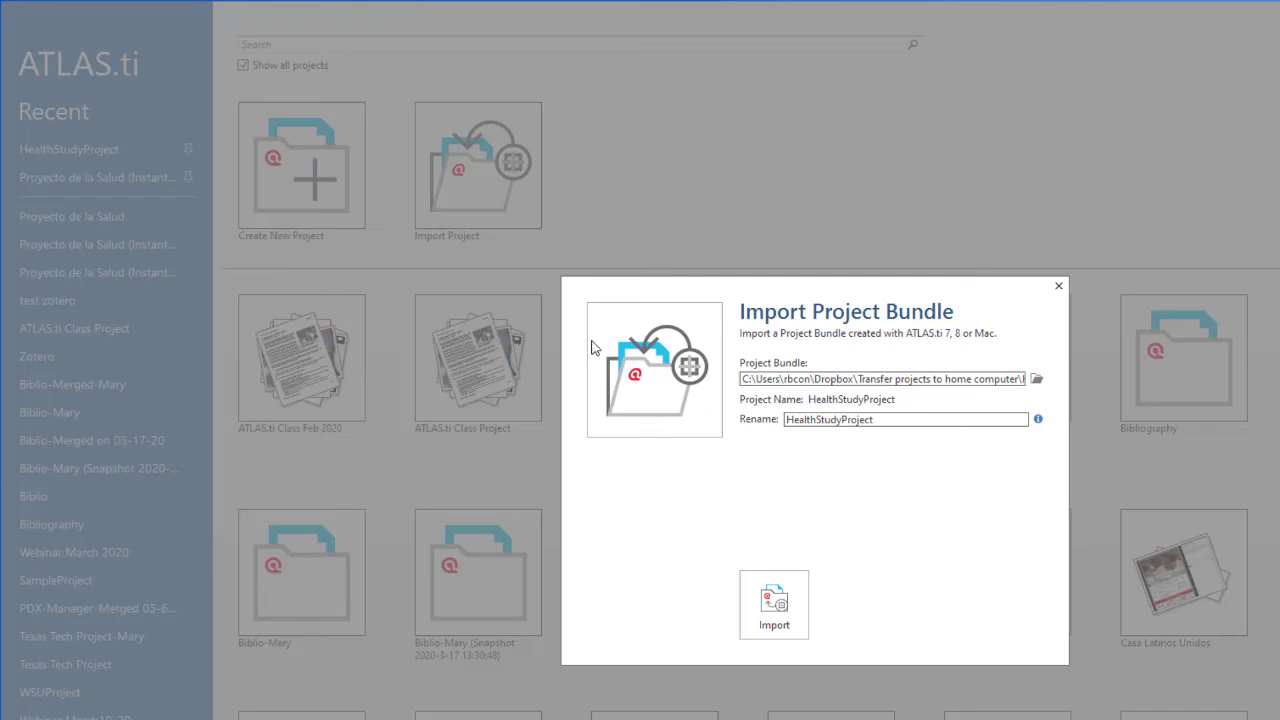
{"action": "left_click", "coordinate": [772, 604]}
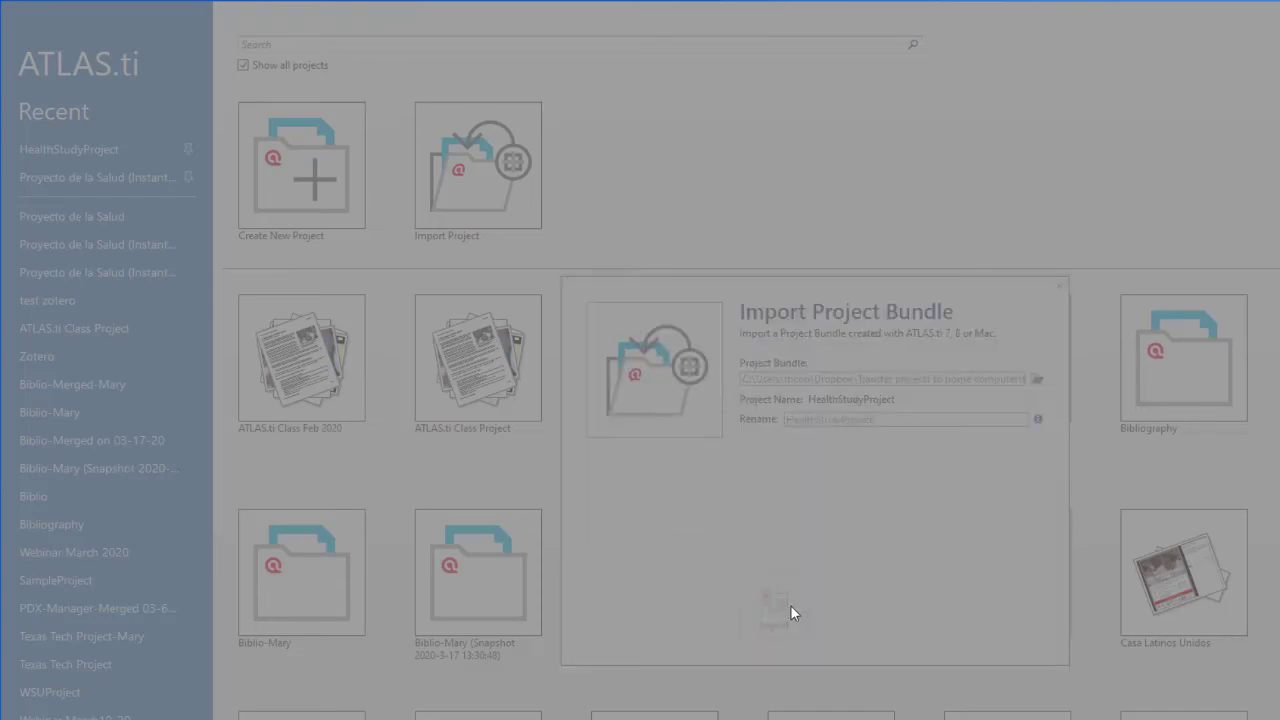